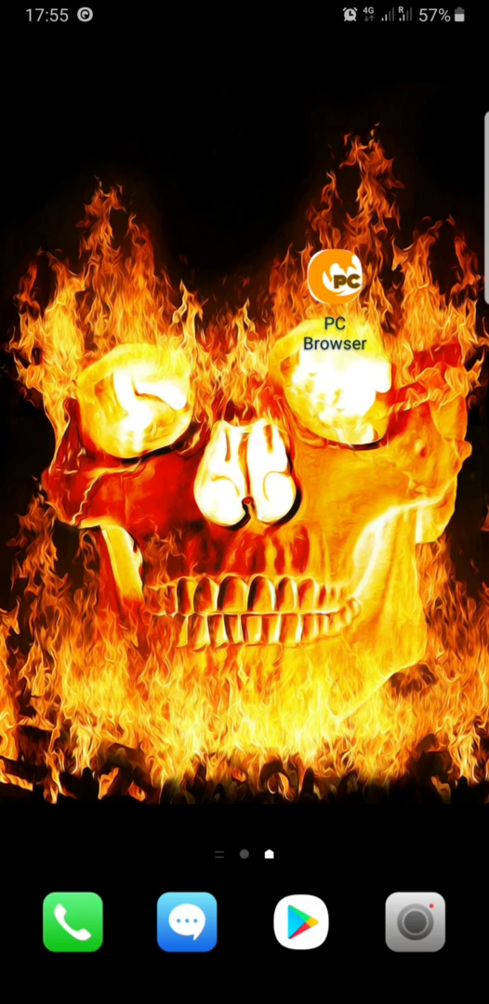
# Launch the PC Browser app from the home screen
pyautogui.click(335, 276)
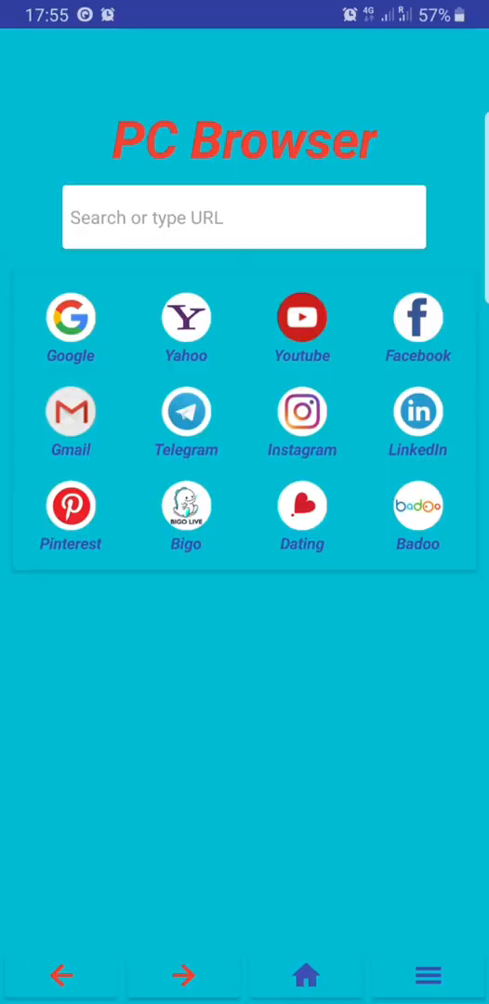
# Open the YouTube website from the browser's start-page shortcuts
pyautogui.click(301, 316)
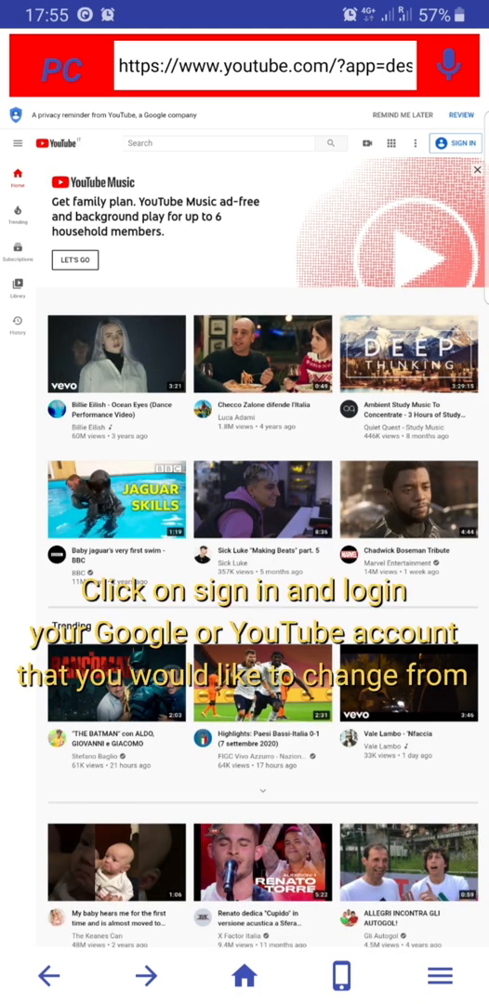
pyautogui.click(455, 142)
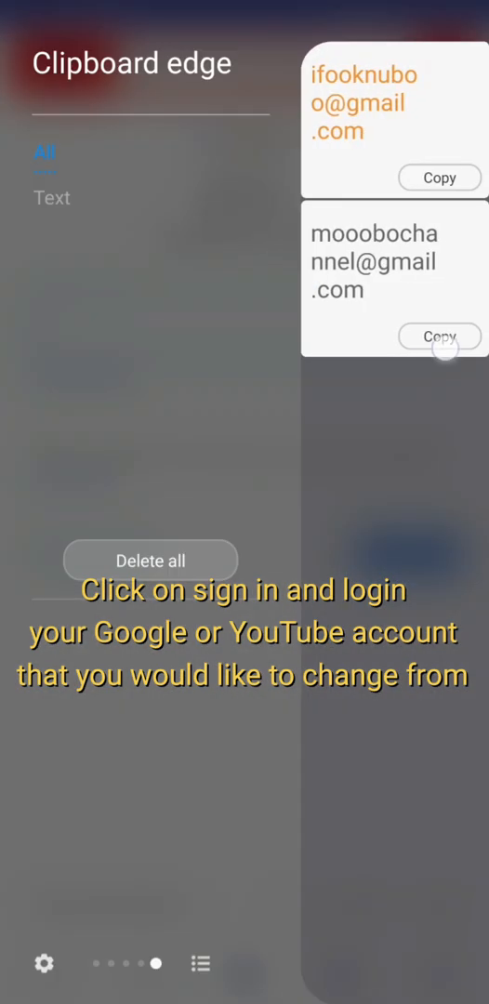
pyautogui.click(439, 335)
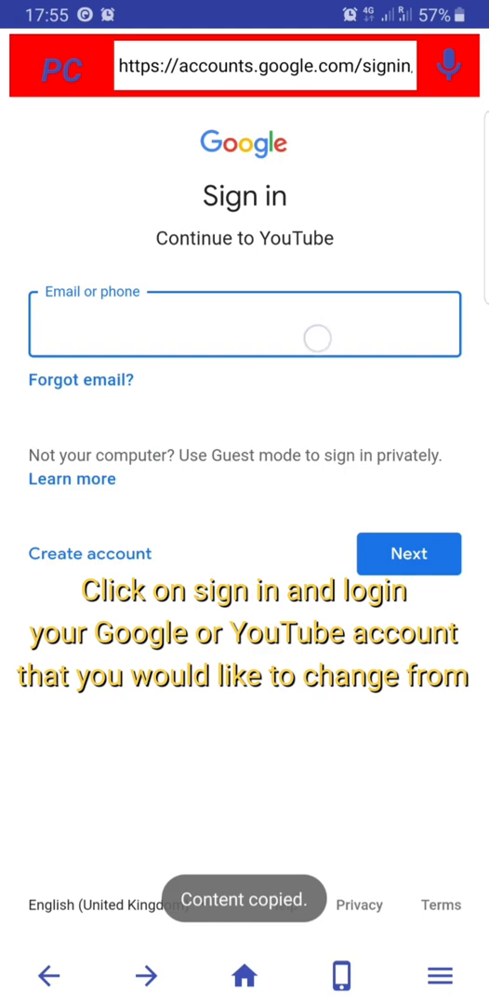
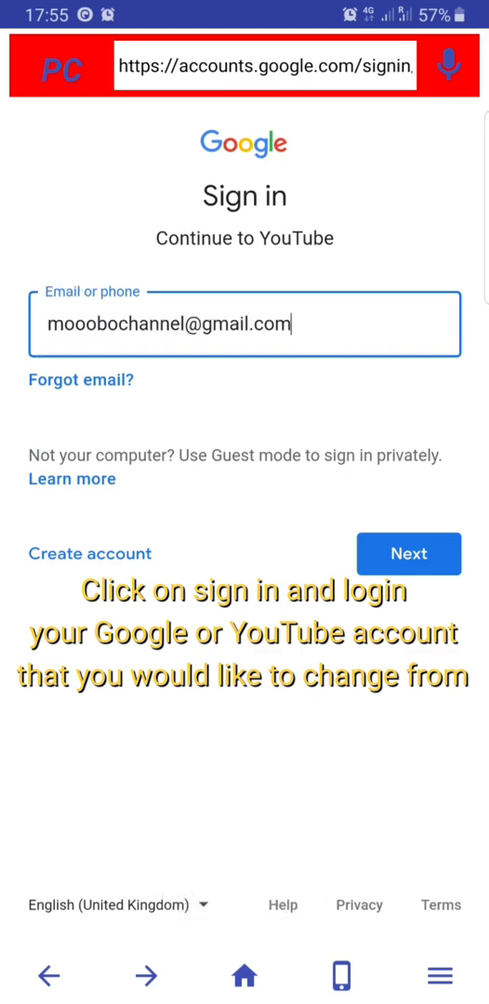
pyautogui.click(407, 554)
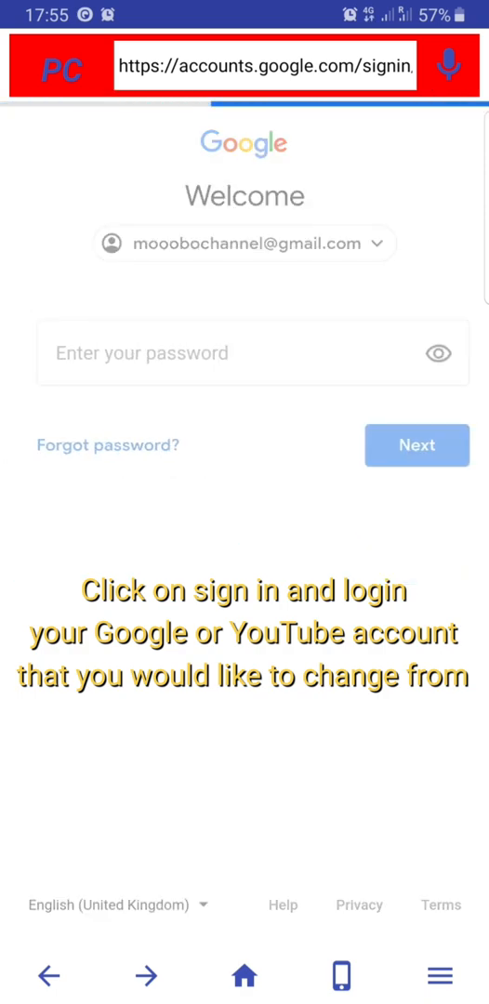
# Enter the old account's password and submit it to finish signing in
pyautogui.click(243, 353)
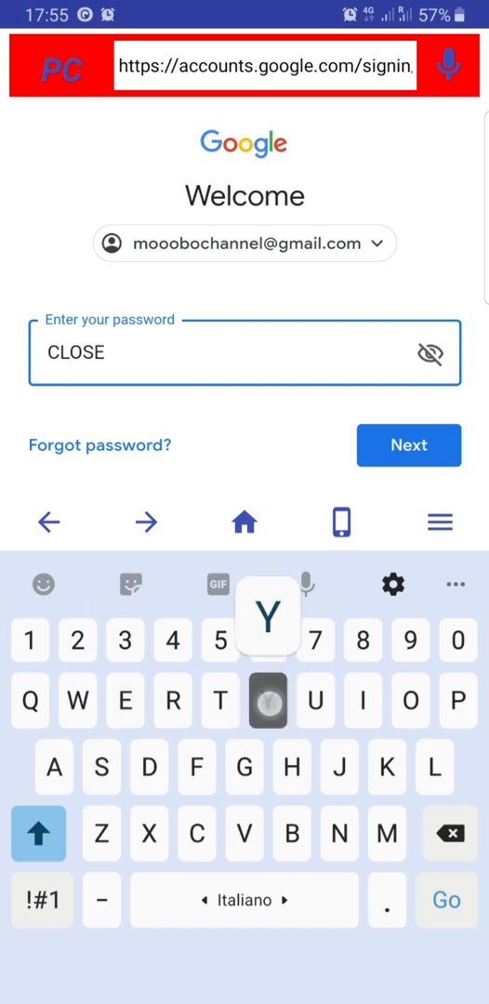
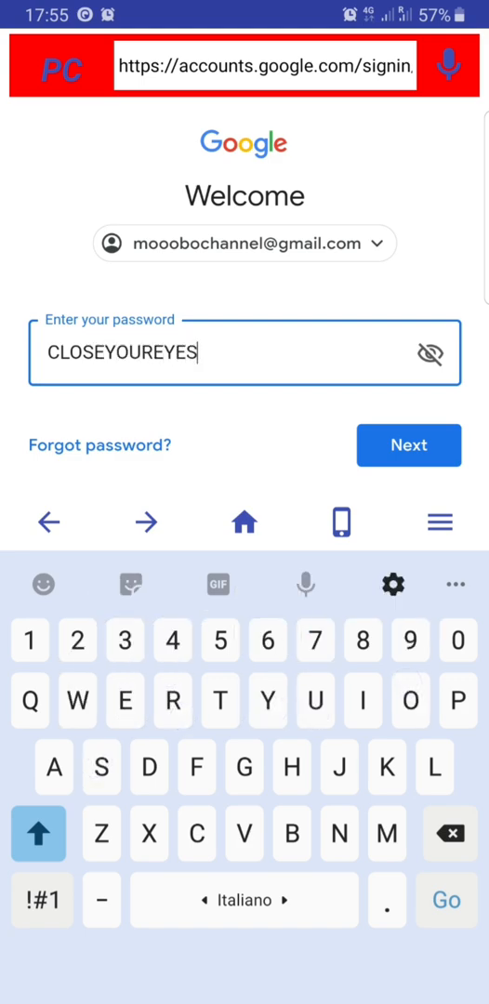
pyautogui.click(409, 446)
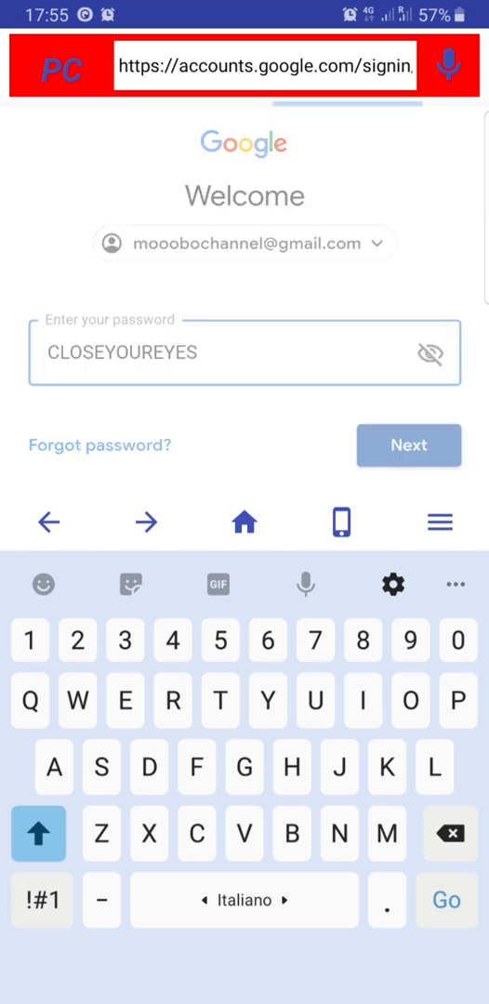
pyautogui.click(409, 446)
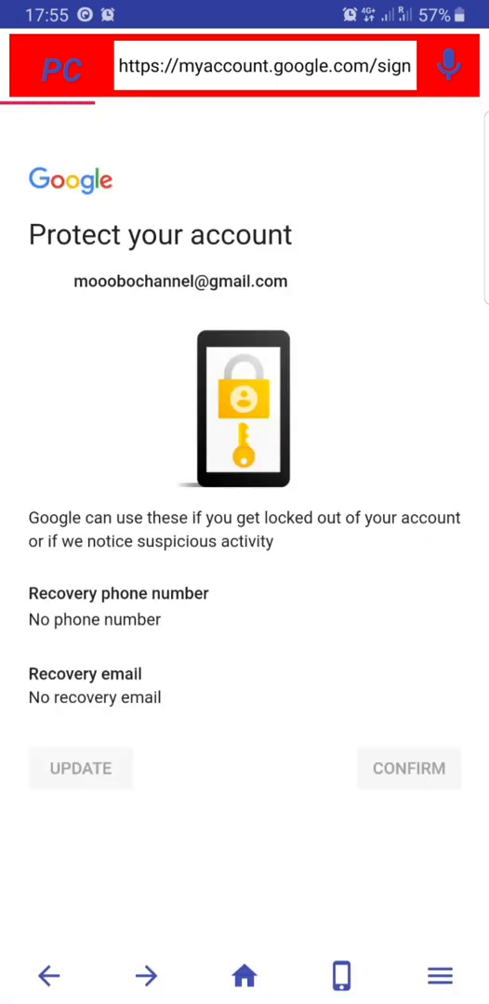
# Skip the account protection prompt and go to the signed-in OLD CHANNEL page
pyautogui.click(409, 767)
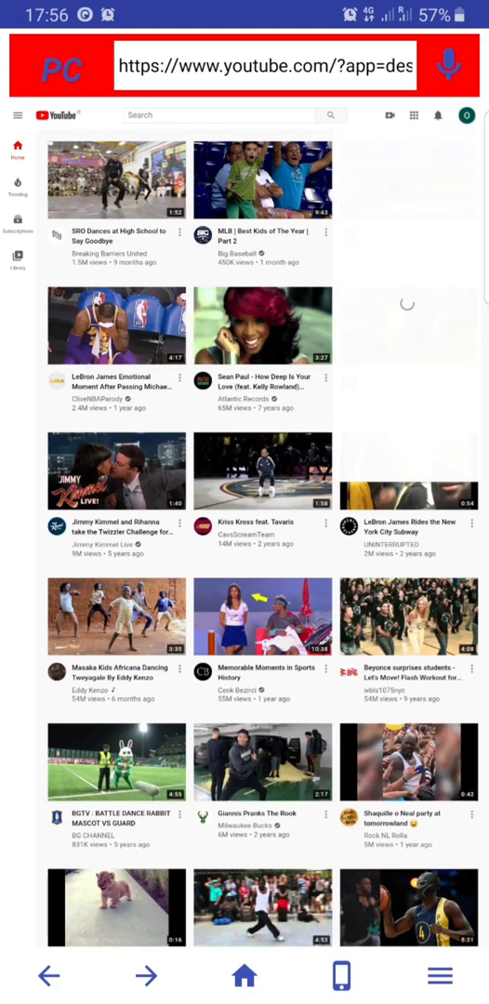
pyautogui.click(466, 115)
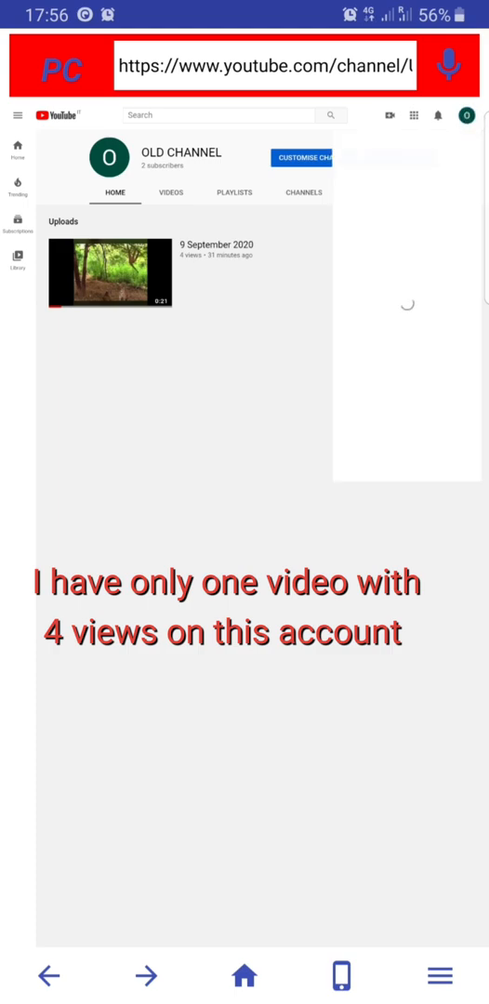
# From the avatar menu, switch accounts and start adding another Google account
pyautogui.click(465, 115)
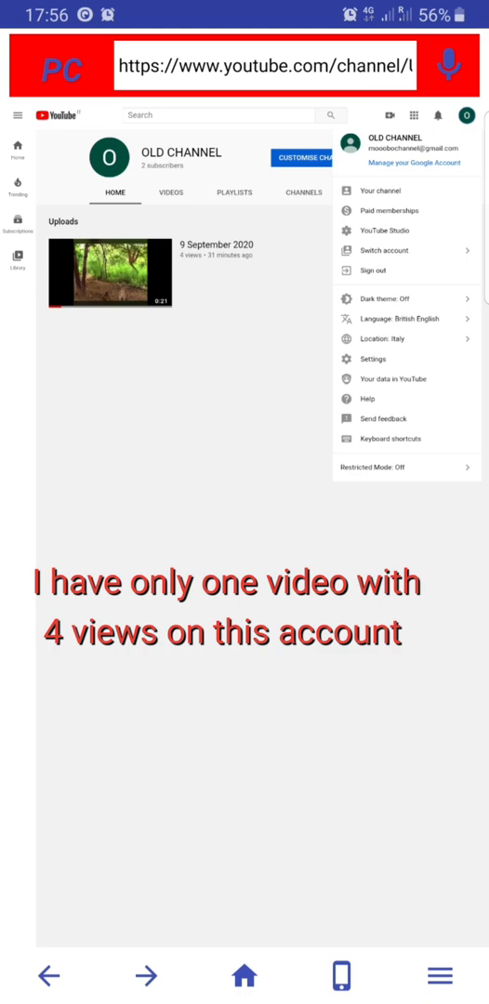
pyautogui.click(381, 249)
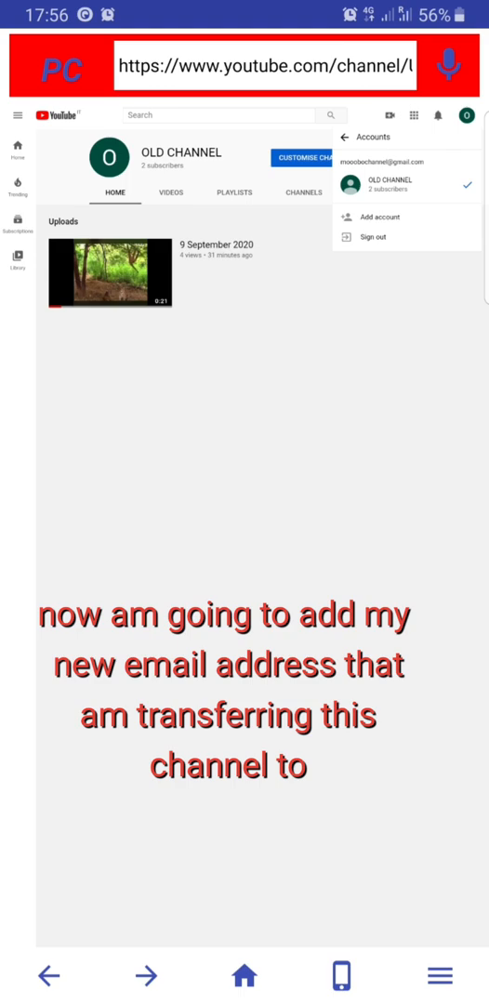
pyautogui.click(379, 215)
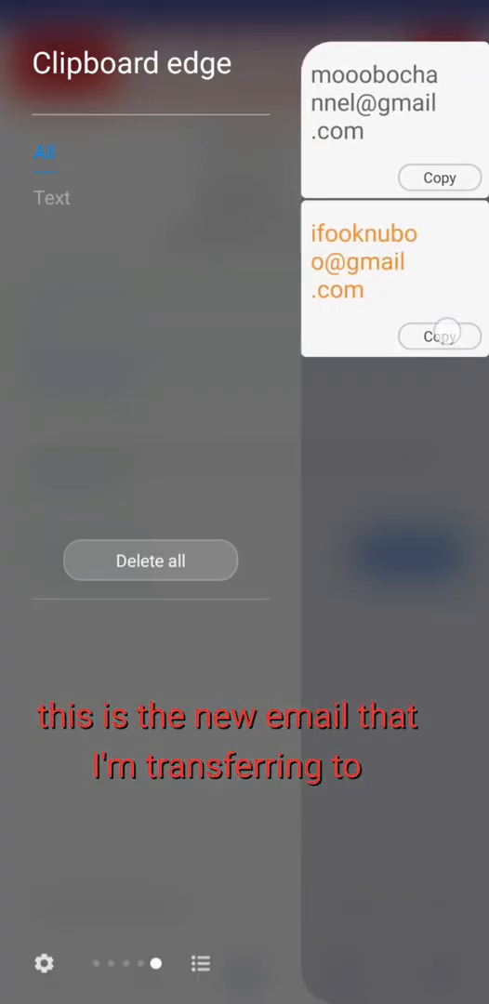
pyautogui.click(439, 334)
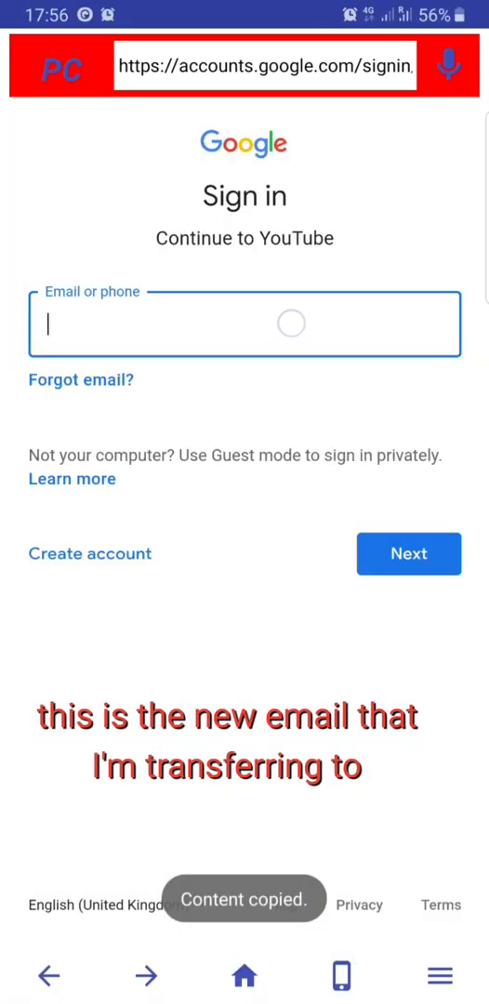
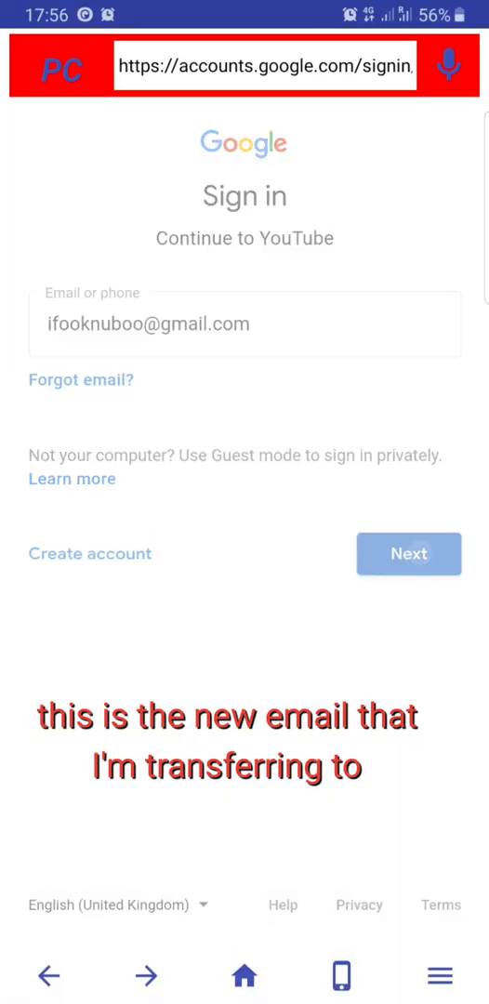
pyautogui.click(409, 554)
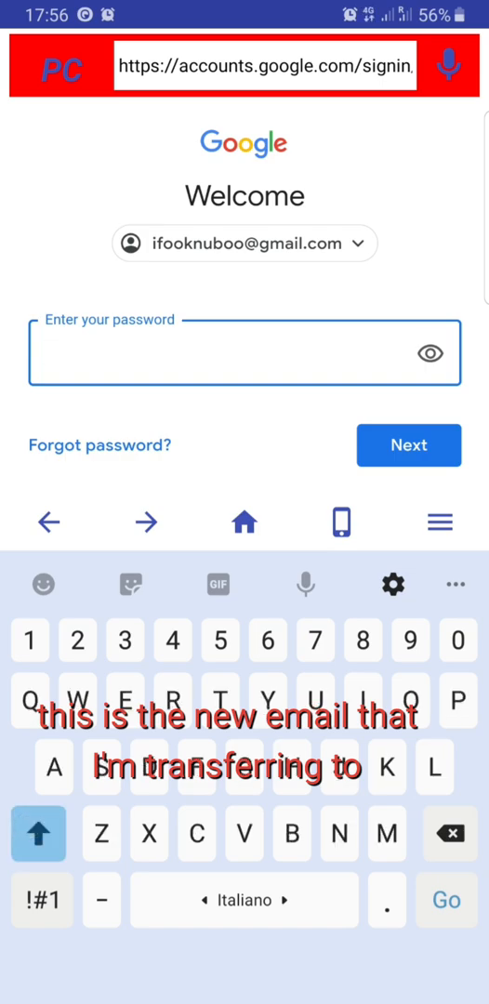
# Enter the new account's password and submit it to return to YouTube
pyautogui.click(428, 353)
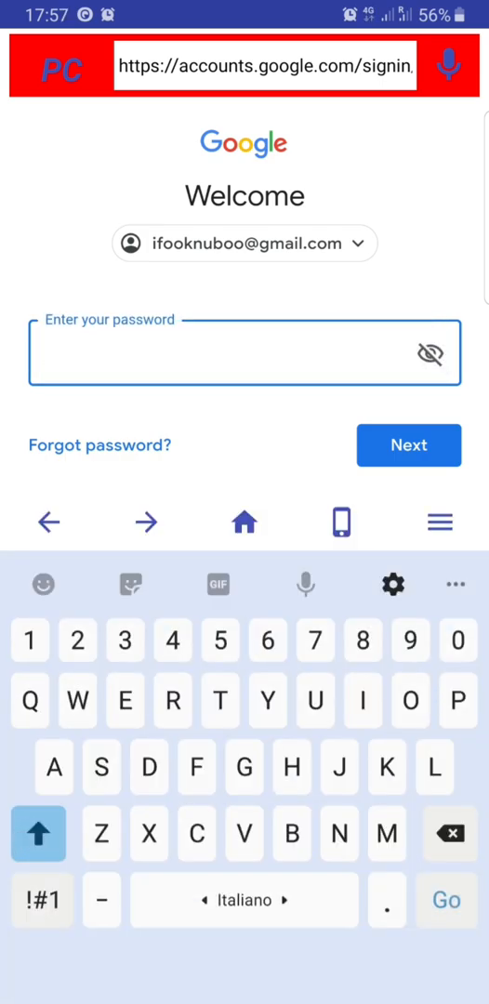
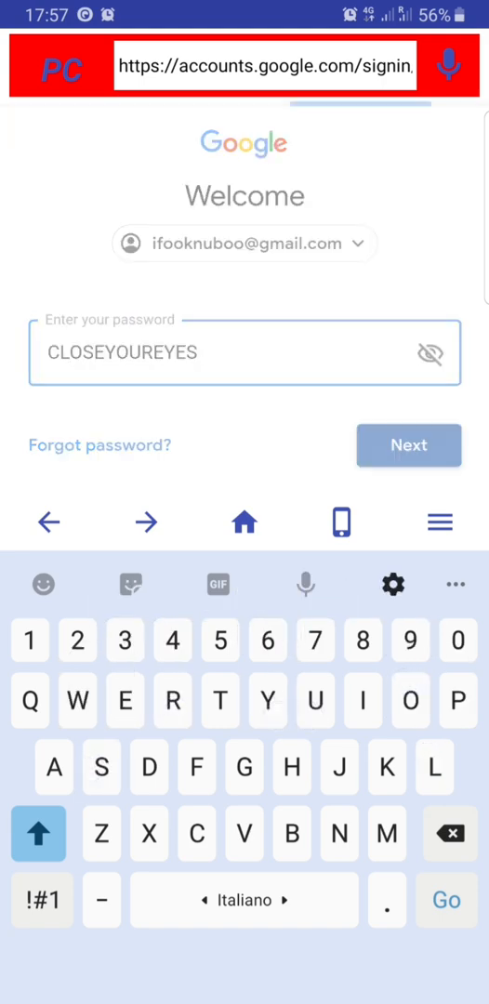
pyautogui.click(409, 446)
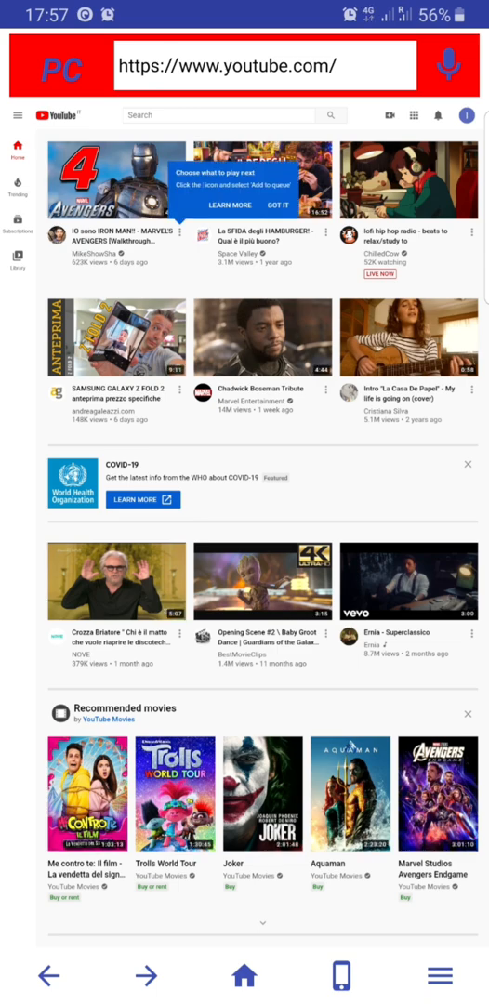
# From the OLD CHANNEL avatar menu, go to YouTube account Settings
pyautogui.click(468, 115)
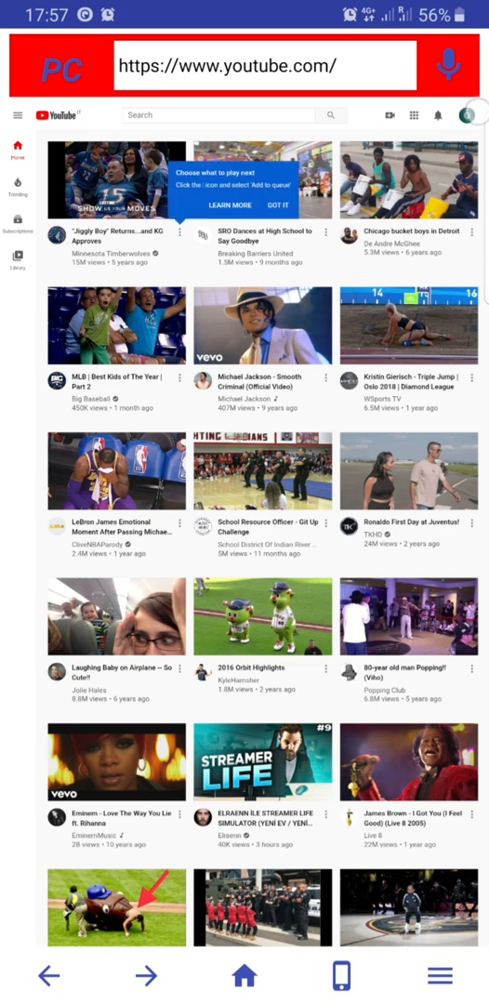
pyautogui.click(466, 115)
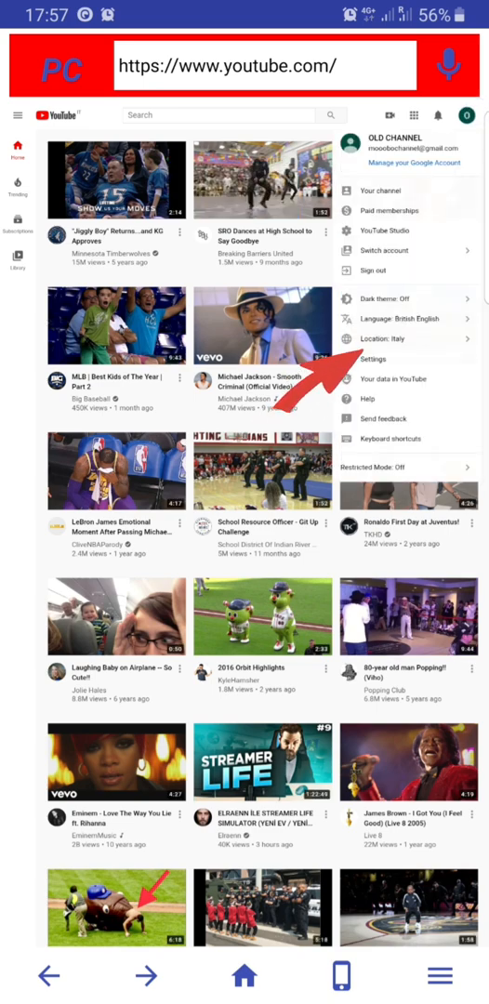
pyautogui.click(371, 359)
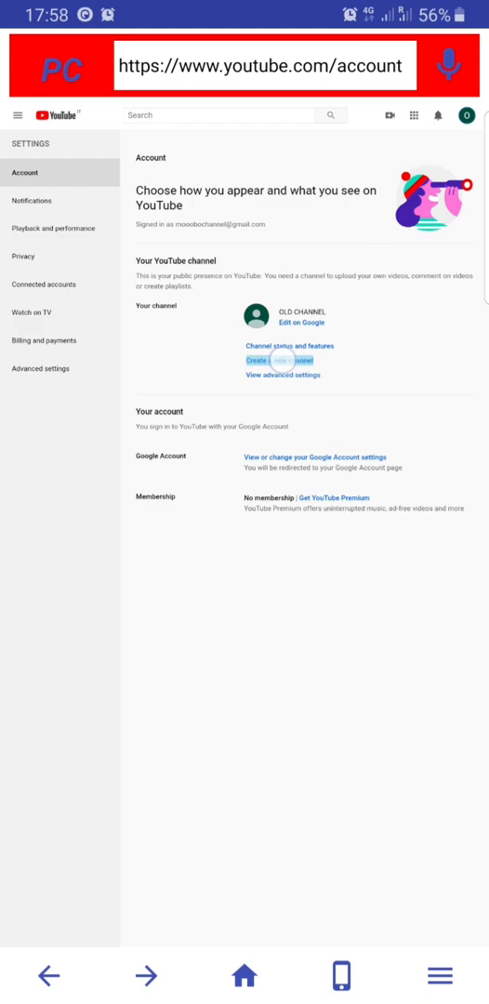
# Create a new brand account channel named NEW ACCOUNT
pyautogui.click(280, 361)
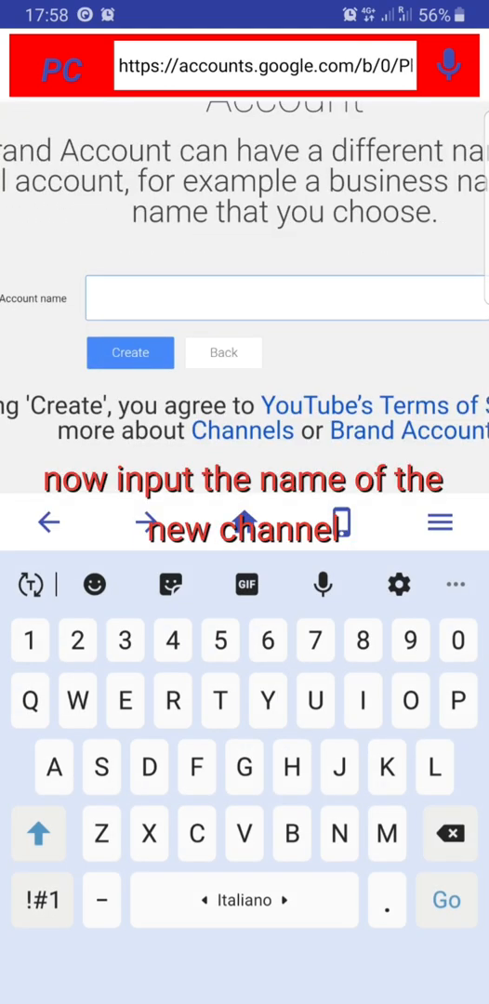
pyautogui.click(37, 832)
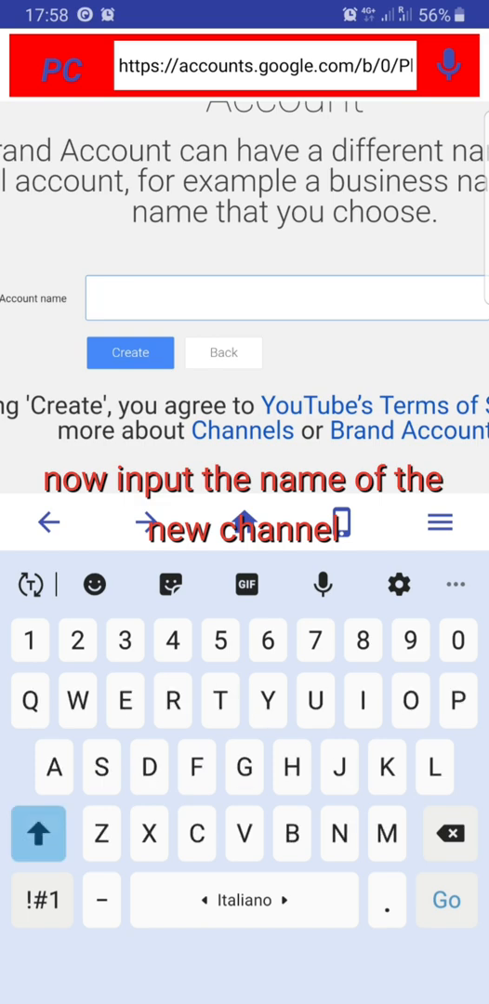
pyautogui.write('NE')
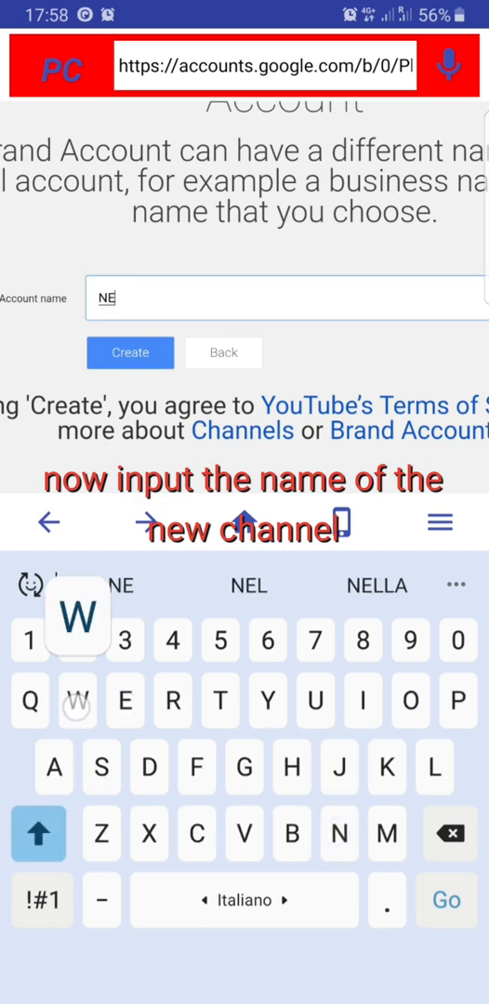
pyautogui.write('W')
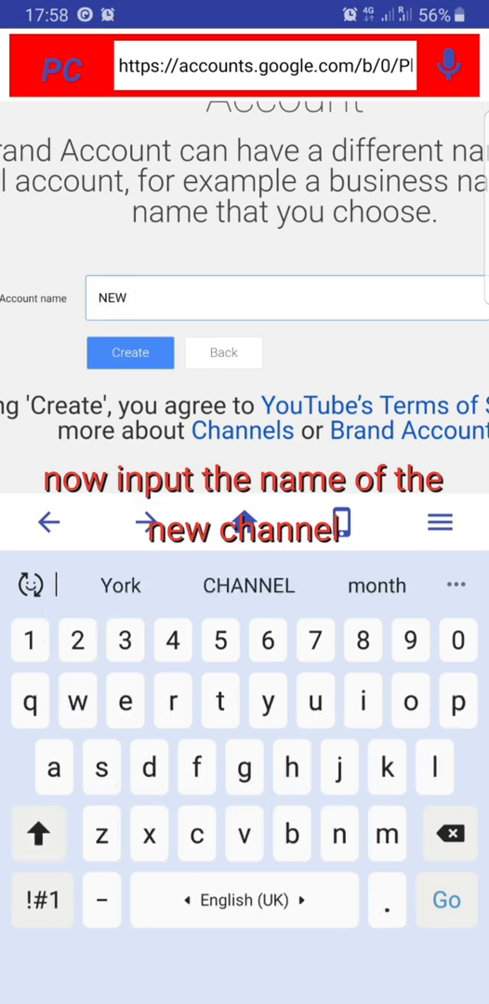
pyautogui.click(39, 833)
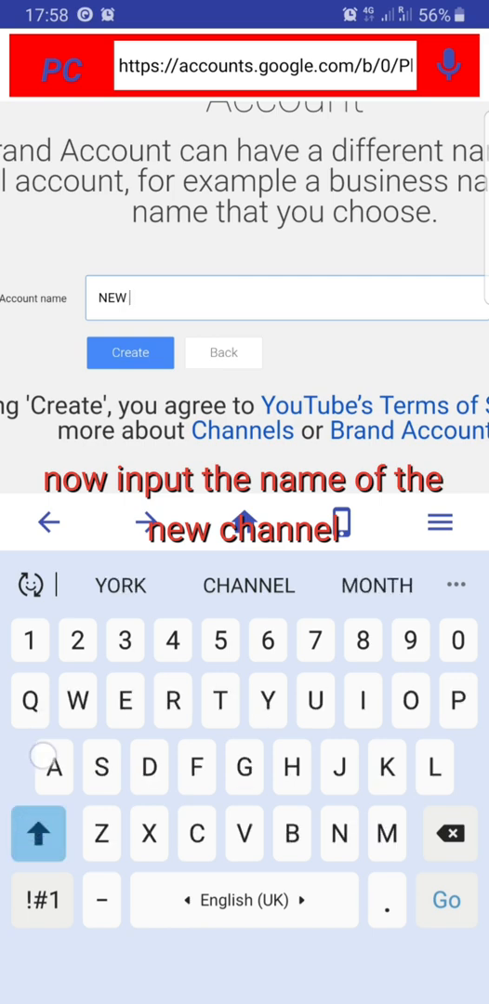
pyautogui.write('ACC')
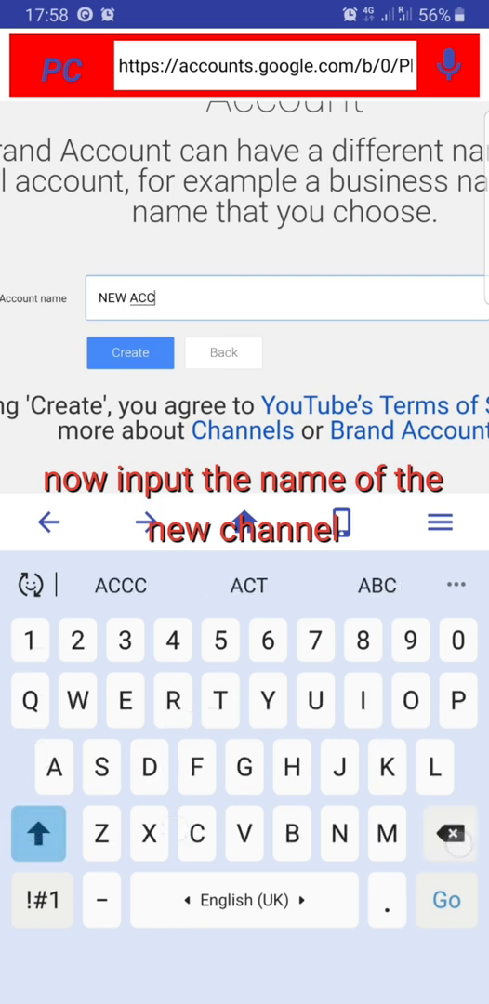
pyautogui.write('OUNT')
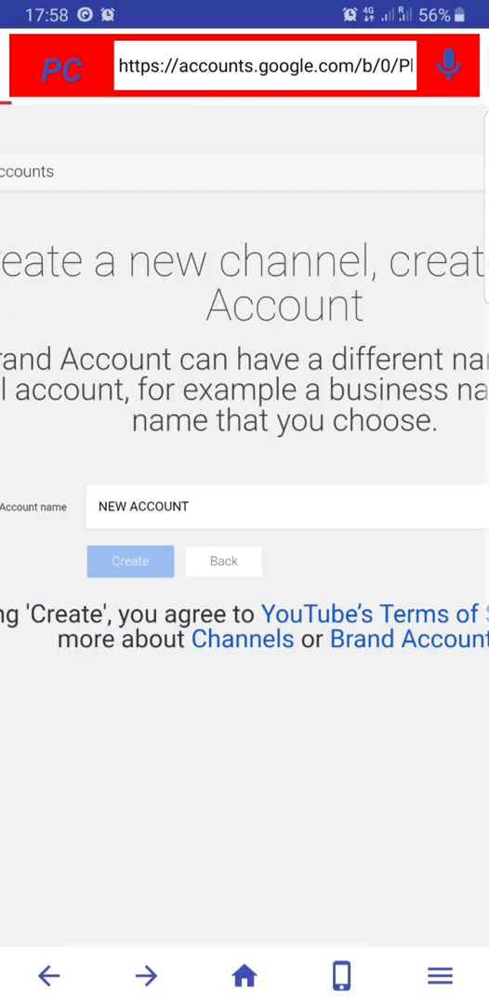
pyautogui.click(130, 561)
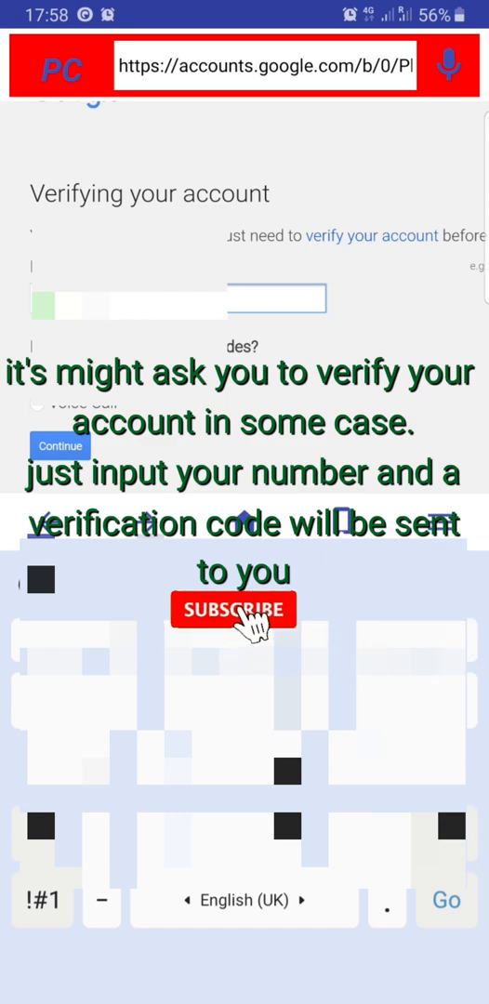
# Request the SMS code, enter it and submit the phone verification
pyautogui.click(234, 610)
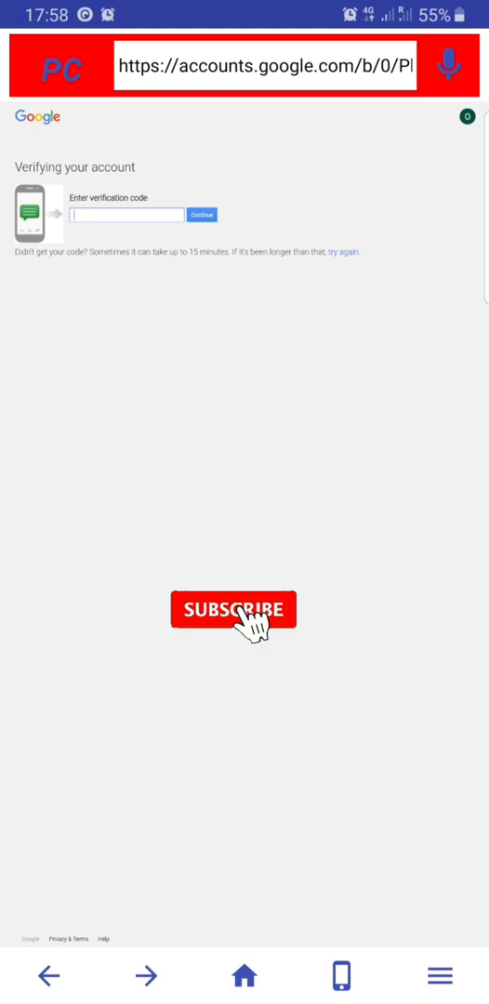
pyautogui.click(233, 610)
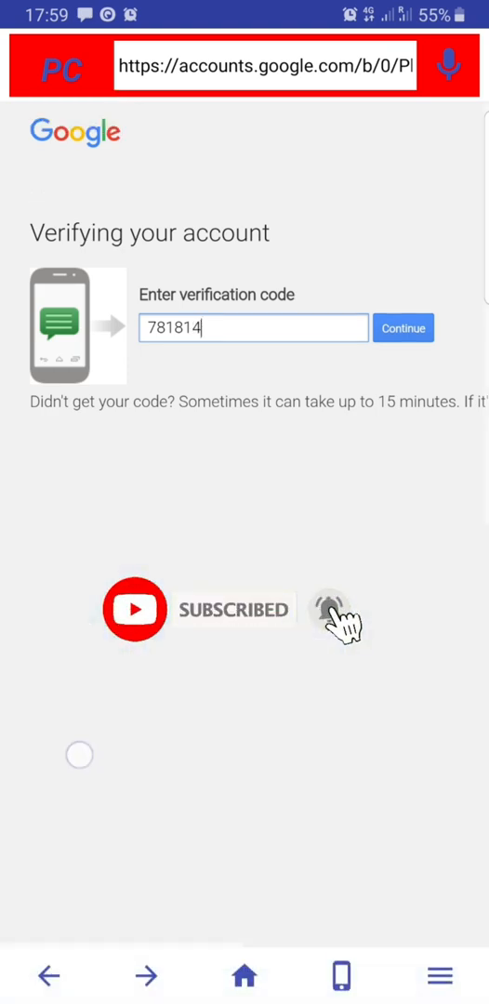
pyautogui.click(404, 331)
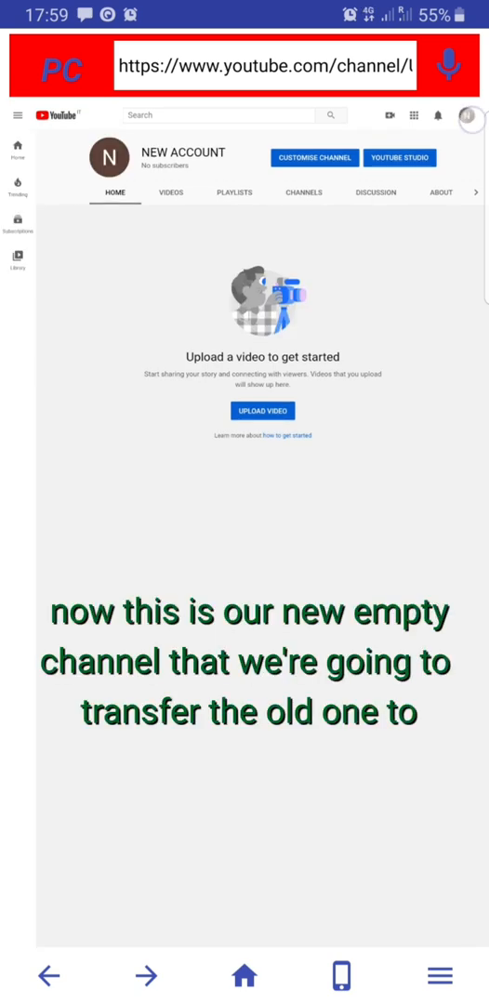
# From the NEW ACCOUNT avatar menu, go to YouTube account Settings
pyautogui.click(468, 115)
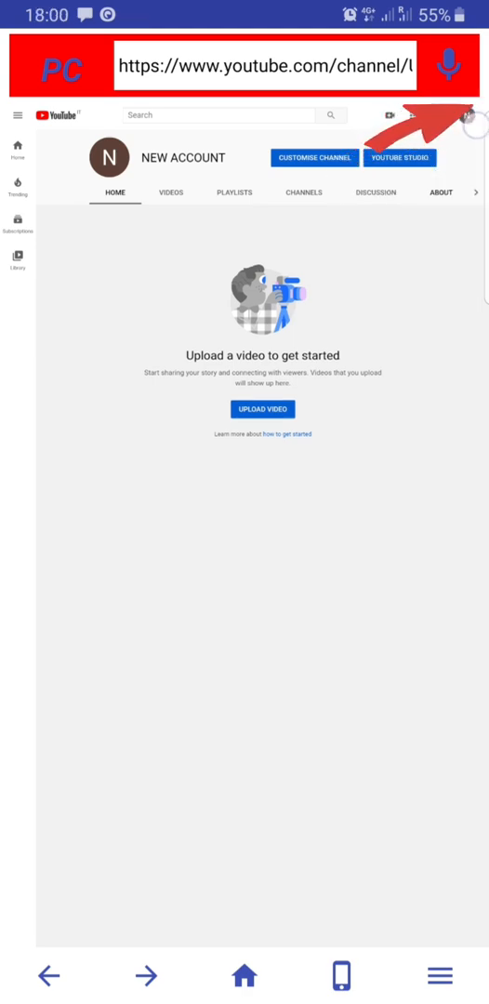
pyautogui.click(468, 115)
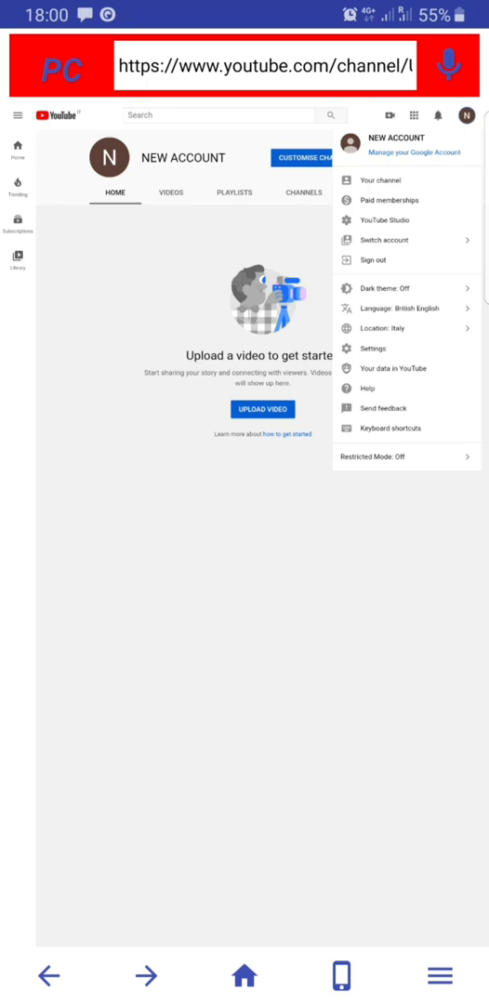
pyautogui.click(372, 350)
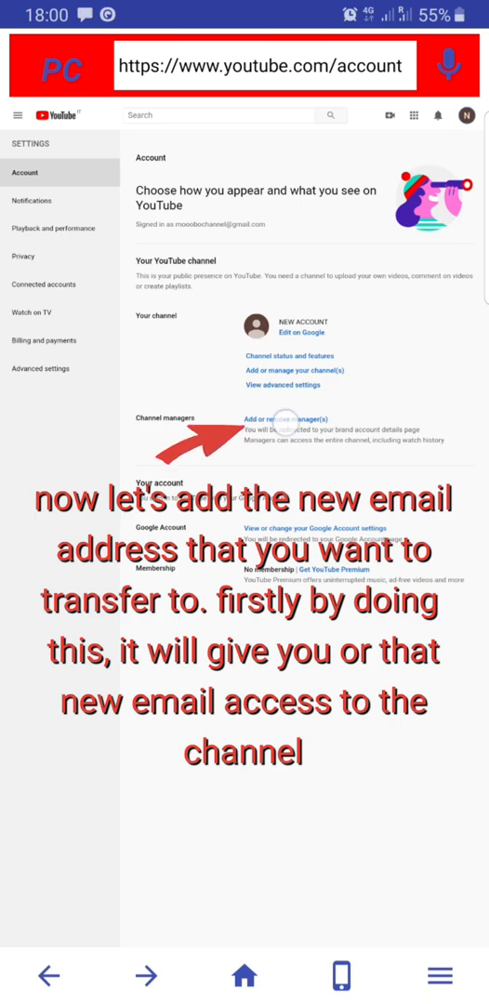
# Reach NEW ACCOUNT's permissions list and start adding a new user
pyautogui.click(289, 419)
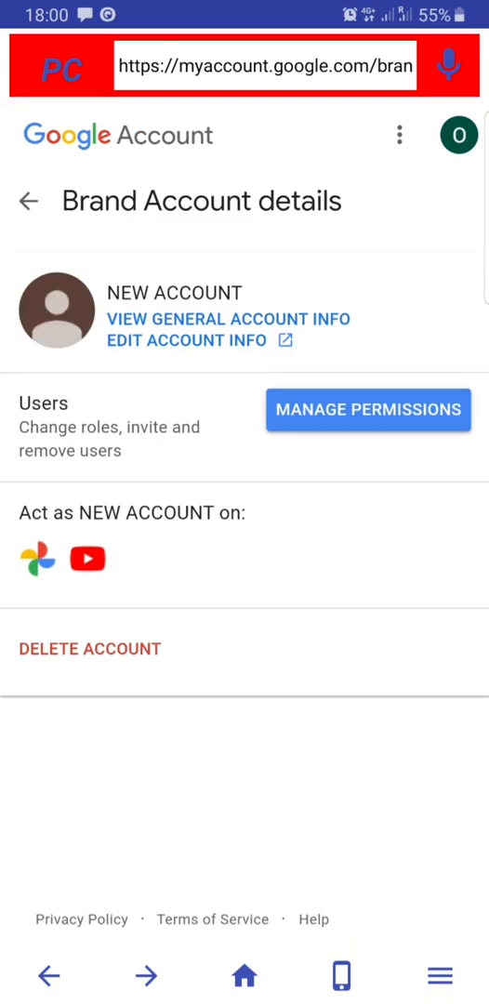
pyautogui.click(368, 409)
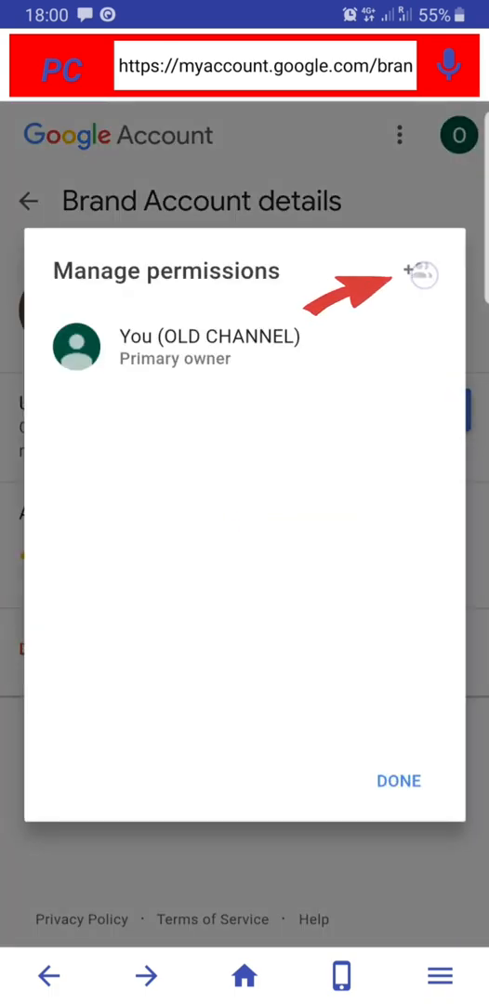
pyautogui.click(420, 273)
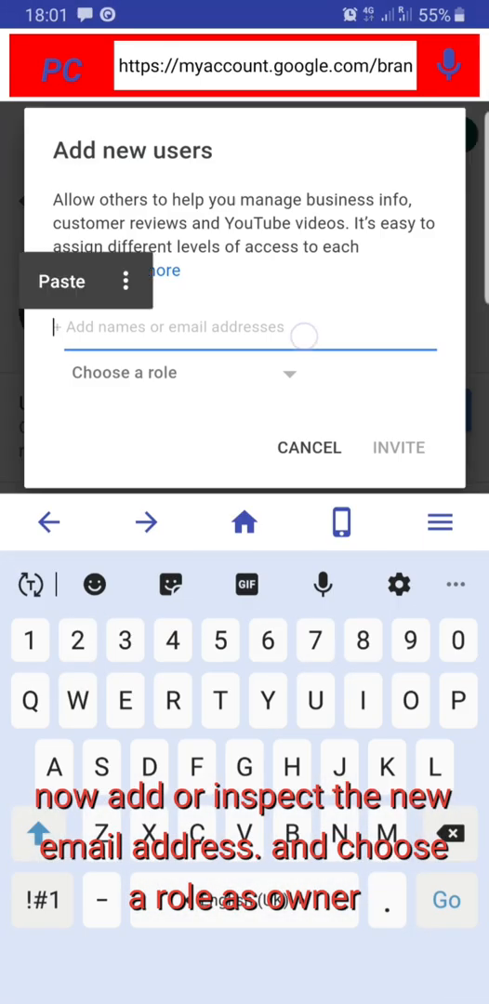
# Invite the new Gmail address to the brand account with the Owner role
pyautogui.click(64, 281)
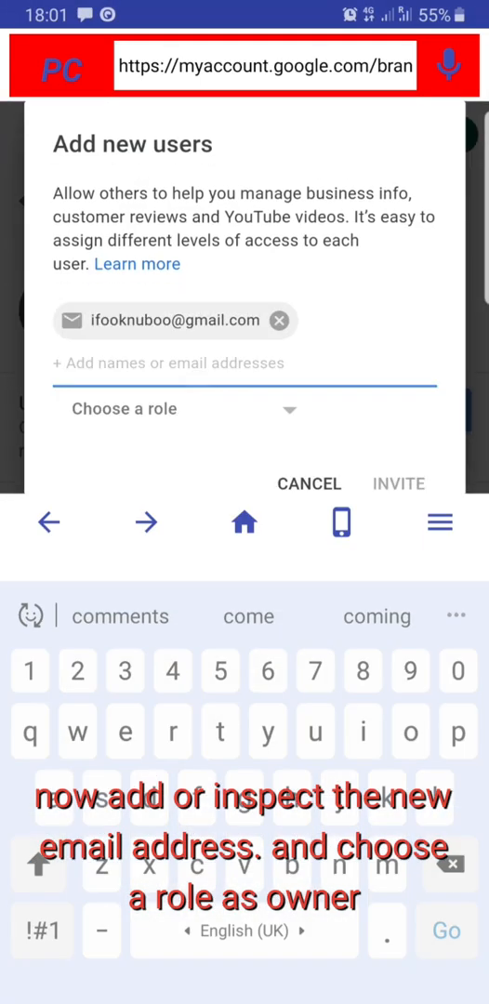
pyautogui.click(182, 409)
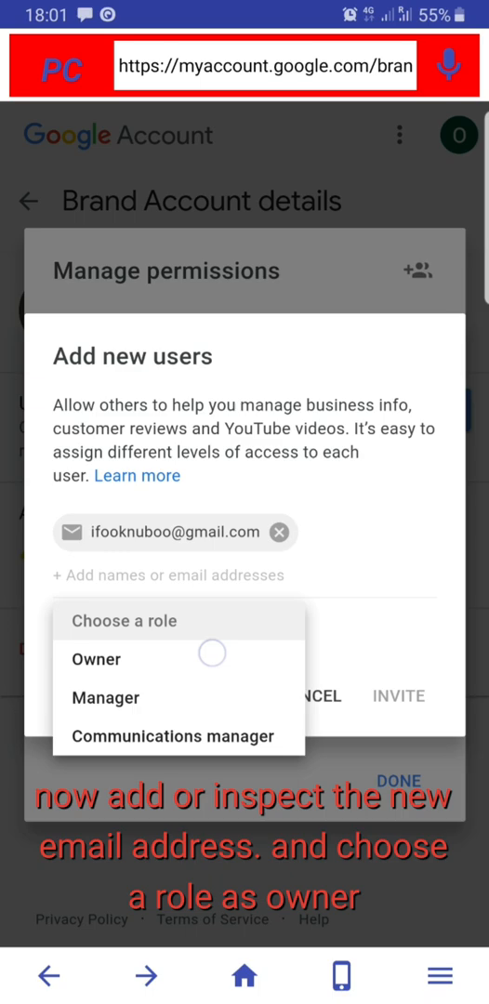
pyautogui.click(96, 658)
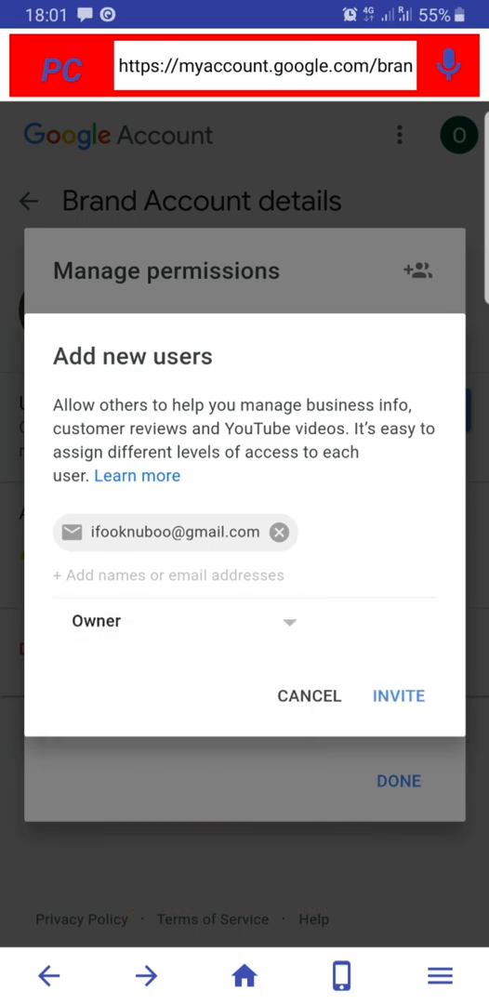
pyautogui.click(398, 695)
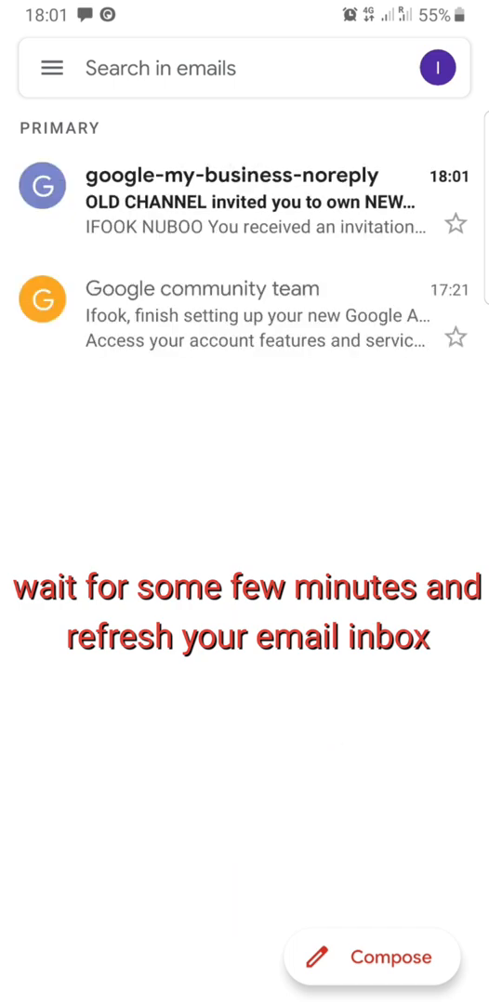
# Accept the NEW ACCOUNT ownership invitation from the google-my-business email
pyautogui.click(245, 197)
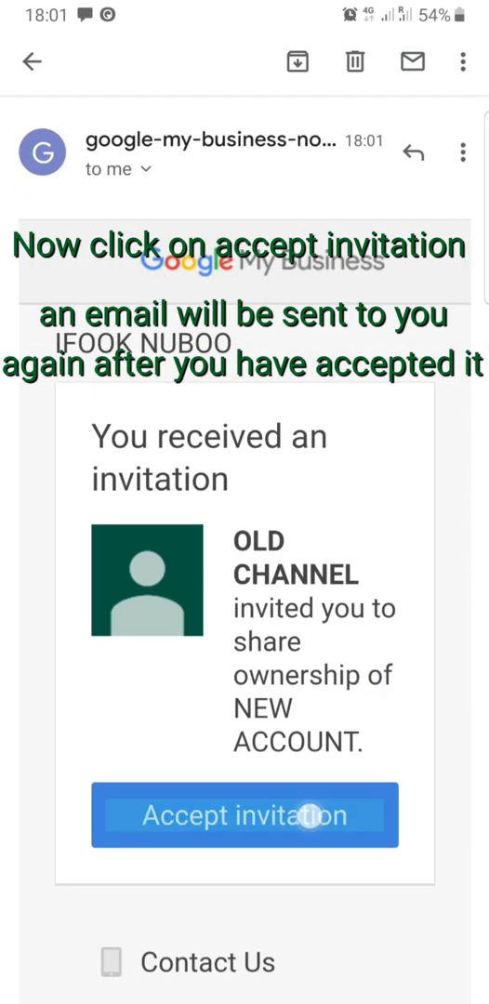
pyautogui.click(246, 814)
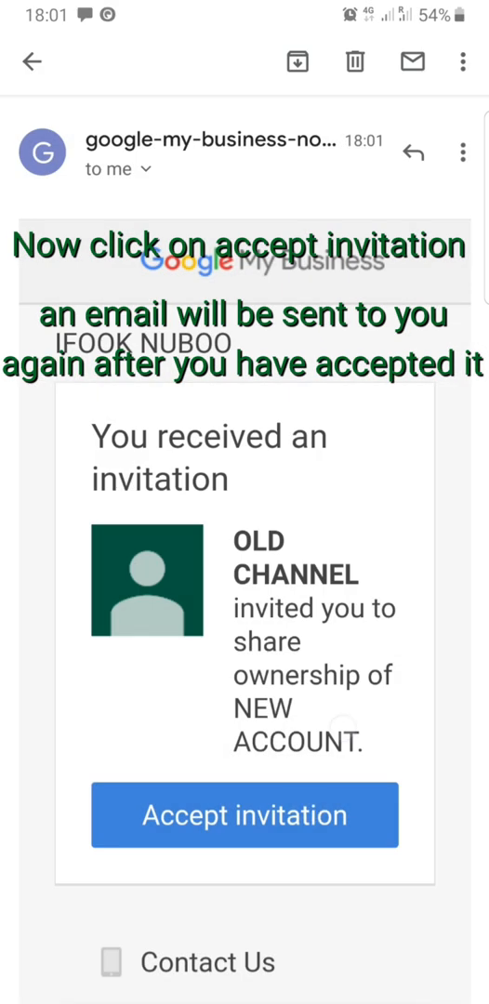
pyautogui.click(308, 814)
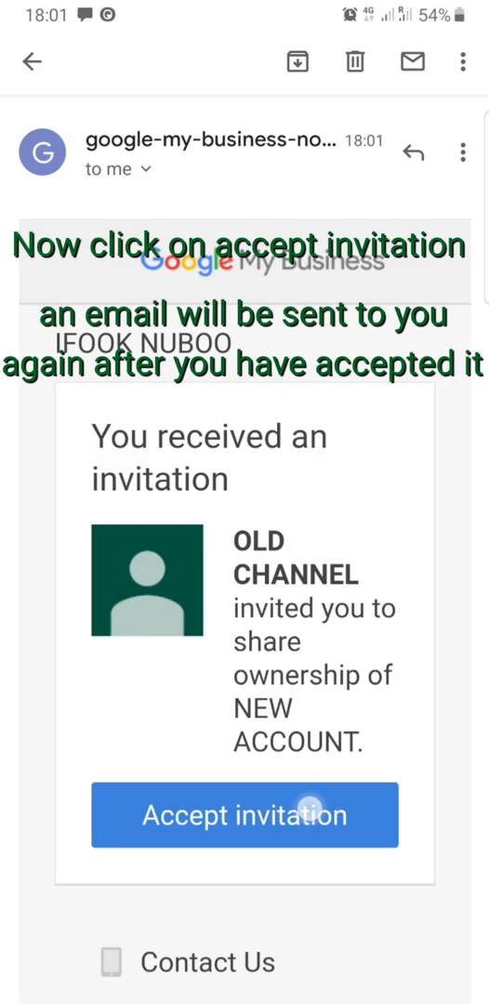
pyautogui.click(246, 814)
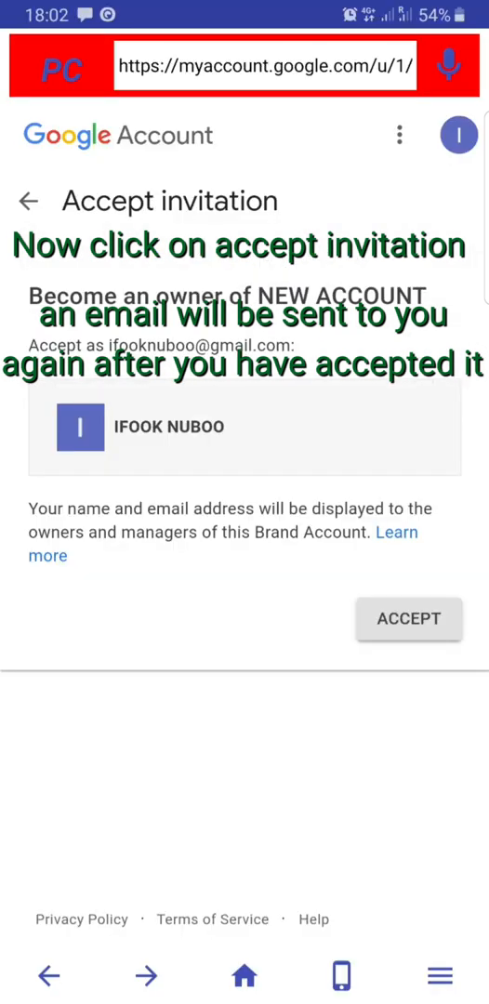
# Confirm becoming an owner of NEW ACCOUNT and return to the inbox
pyautogui.click(409, 617)
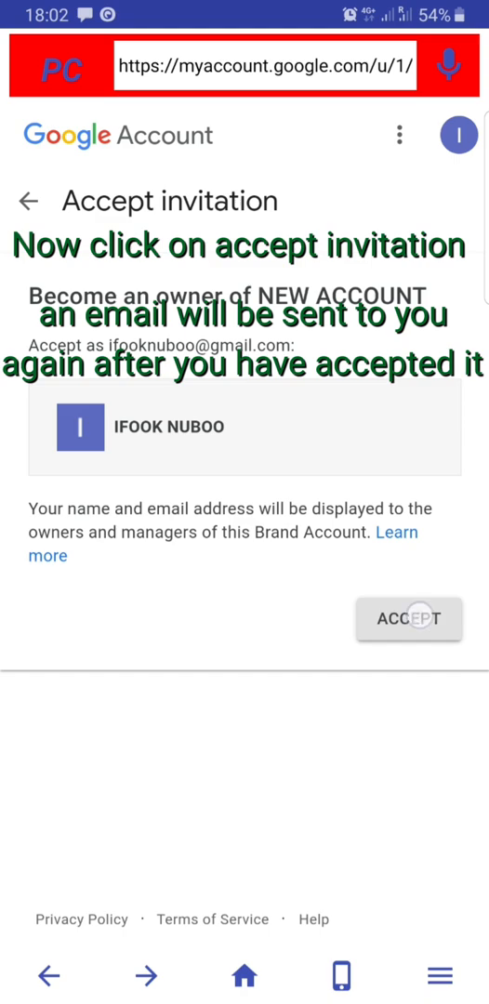
pyautogui.click(409, 619)
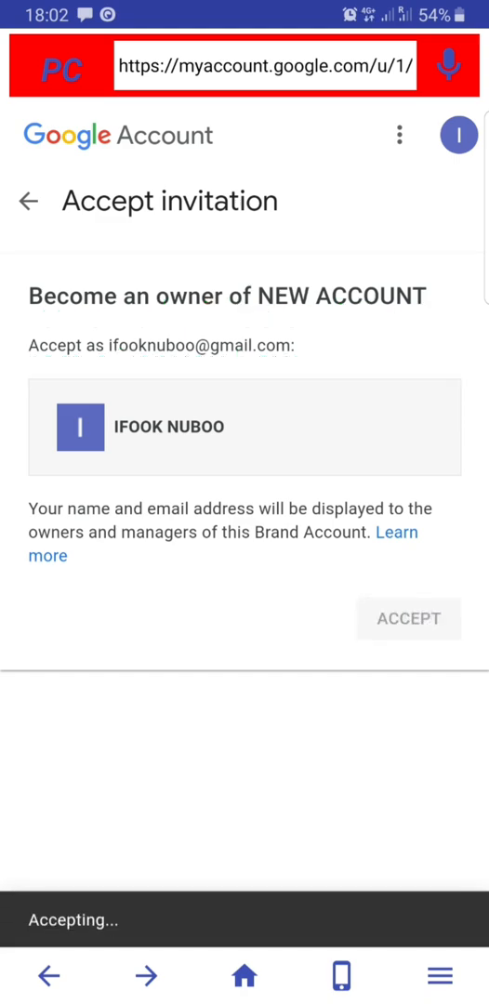
pyautogui.click(409, 617)
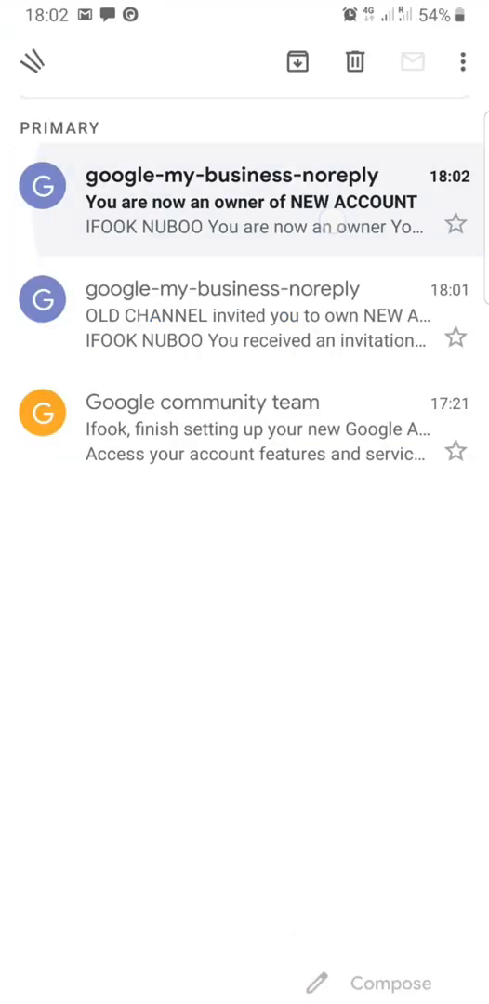
pyautogui.click(246, 201)
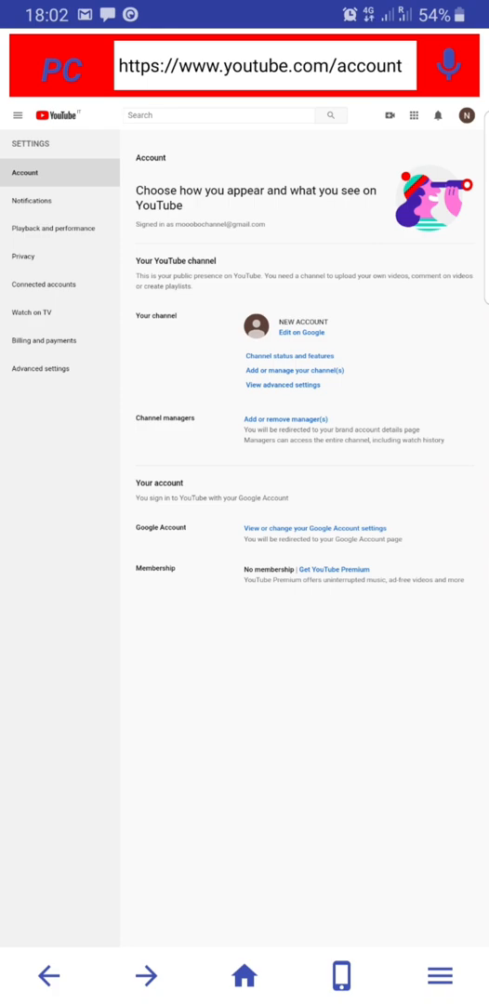
# Switch to the OLD CHANNEL account and view its advanced settings
pyautogui.click(465, 115)
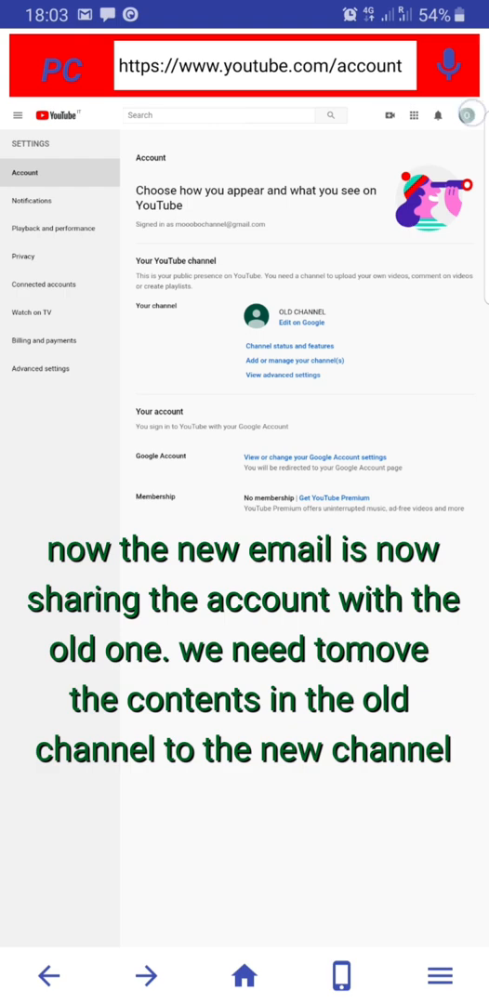
pyautogui.click(468, 115)
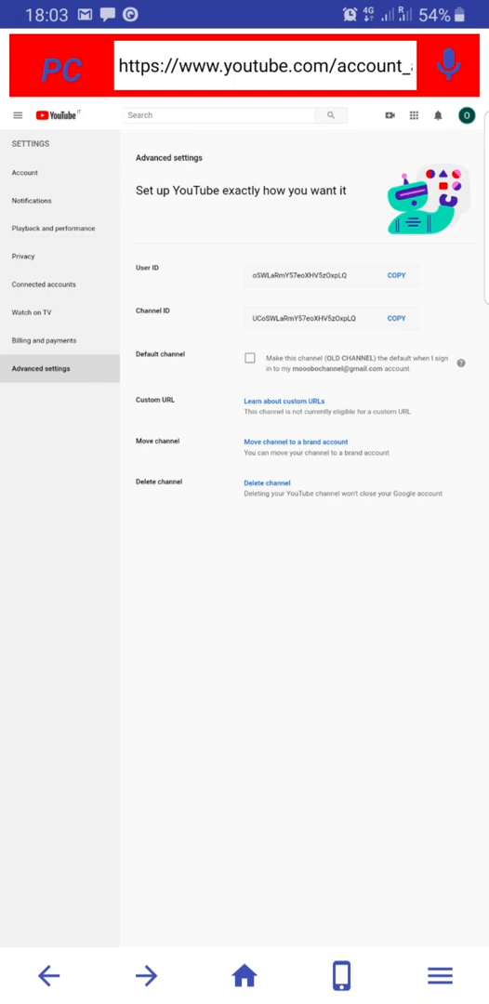
# Start moving the channel to a brand account and choose NEW ACCOUNT as the destination
pyautogui.click(307, 446)
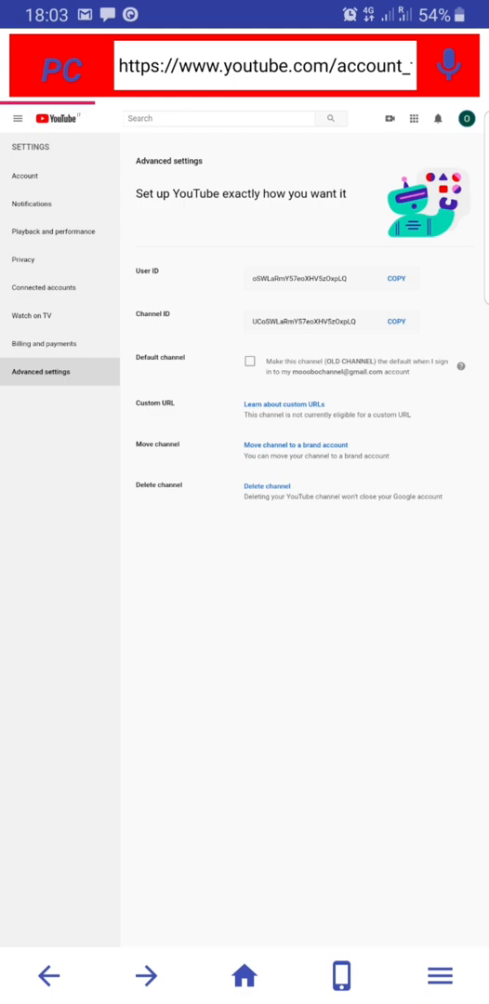
pyautogui.click(286, 444)
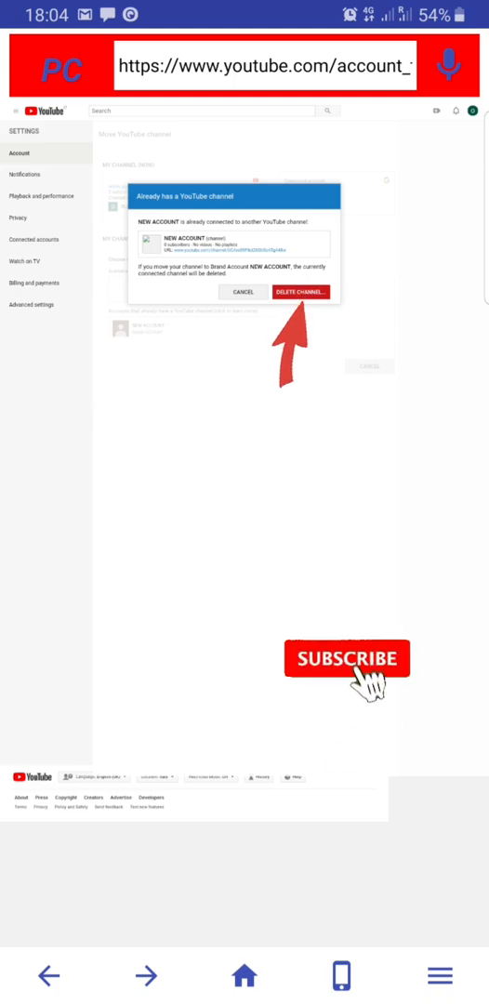
pyautogui.click(346, 658)
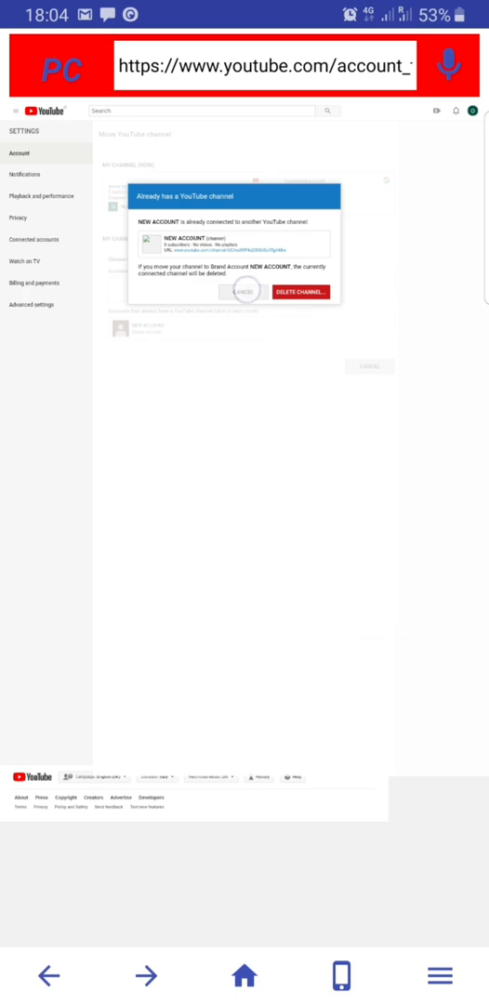
# Agree to delete the channel already attached to NEW ACCOUNT to continue the move
pyautogui.click(246, 289)
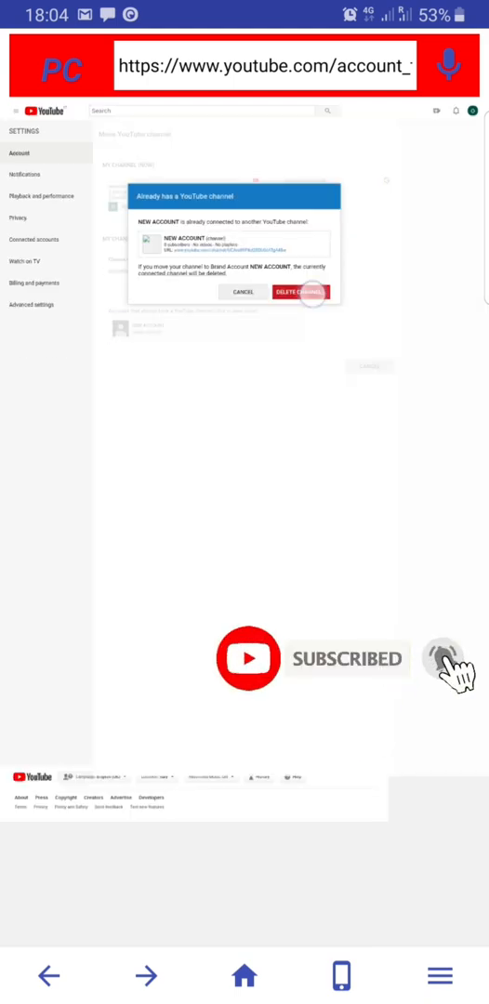
pyautogui.click(301, 291)
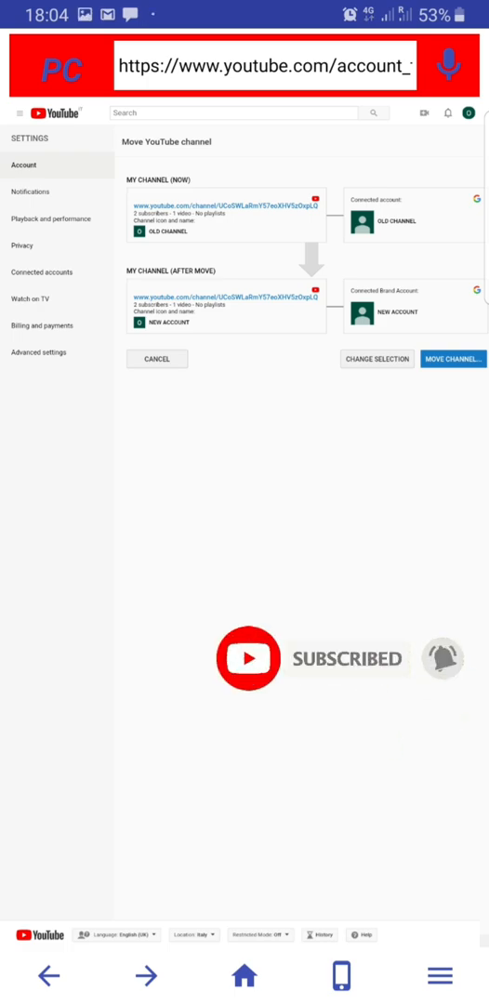
# Confirm MOVE CHANNEL twice so OLD CHANNEL moves into the NEW ACCOUNT brand account
pyautogui.click(453, 356)
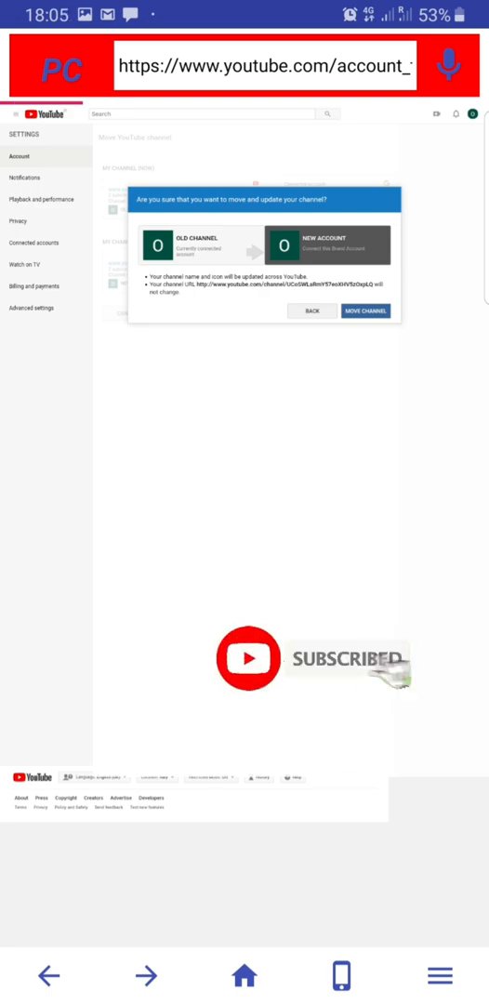
pyautogui.click(365, 310)
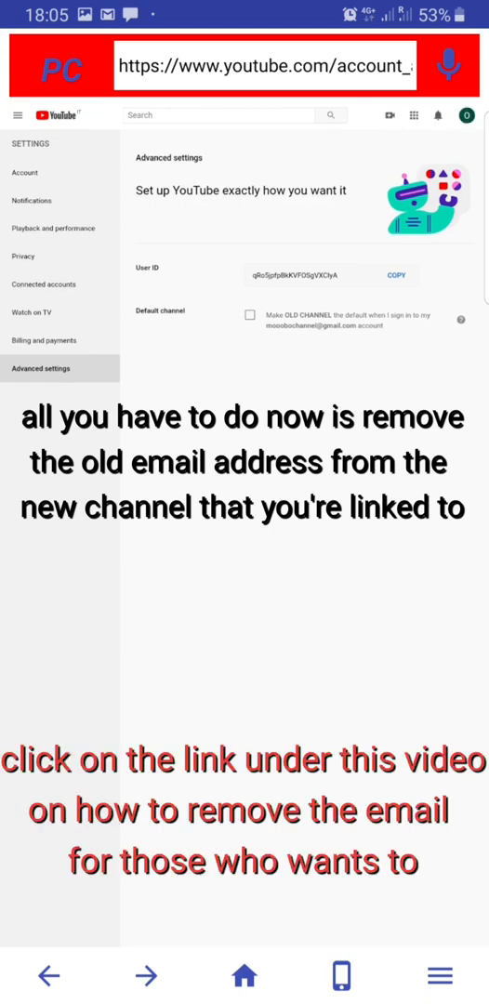
# Review the accounts list showing NEW ACCOUNT holding the channel and OLD CHANNEL with none
pyautogui.click(464, 115)
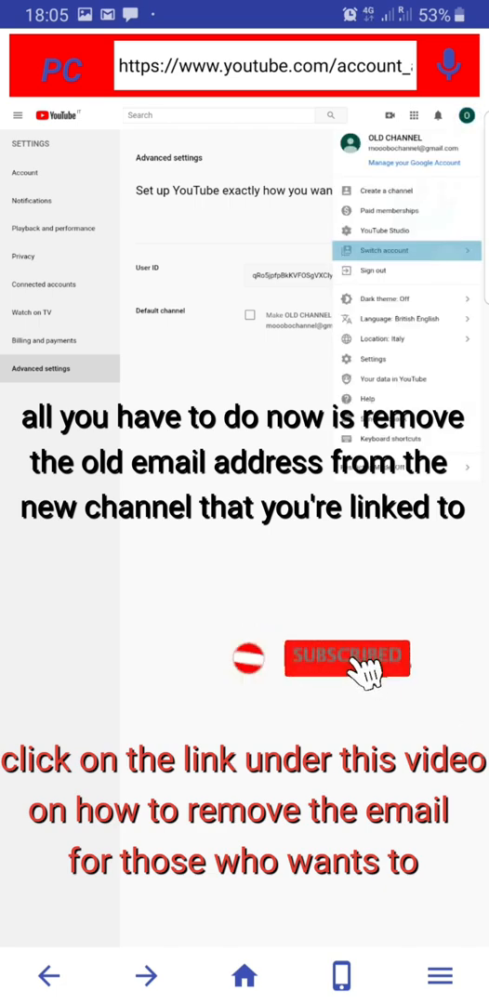
pyautogui.click(384, 250)
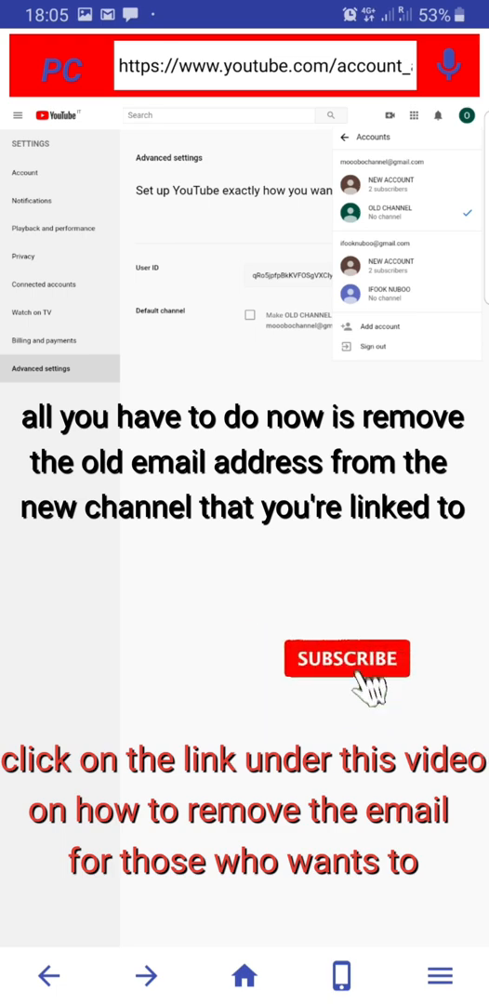
pyautogui.click(345, 658)
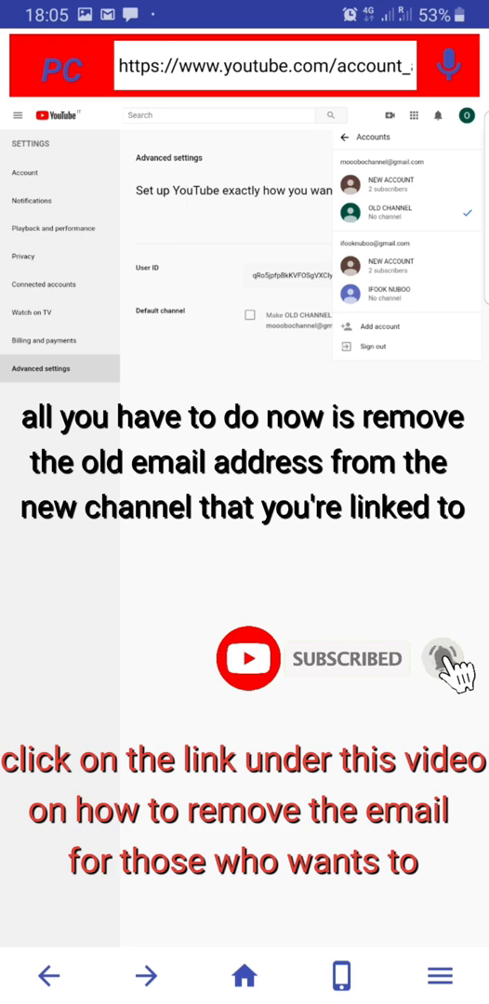